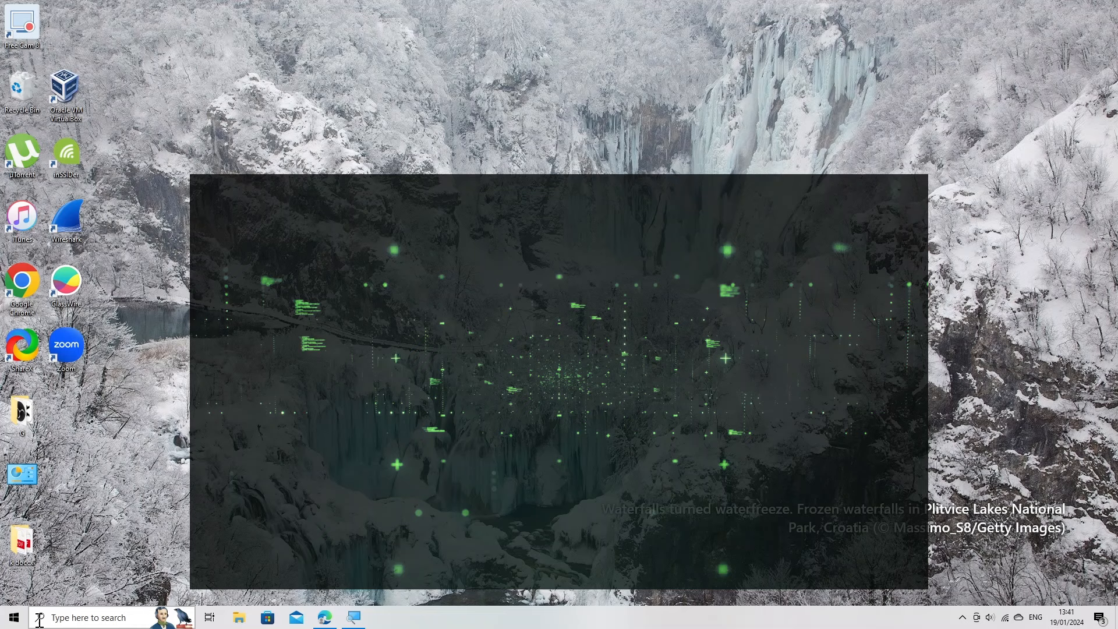
Search the Start menu for Command Prompt to reach its Run as administrator option.
left_click(85, 617)
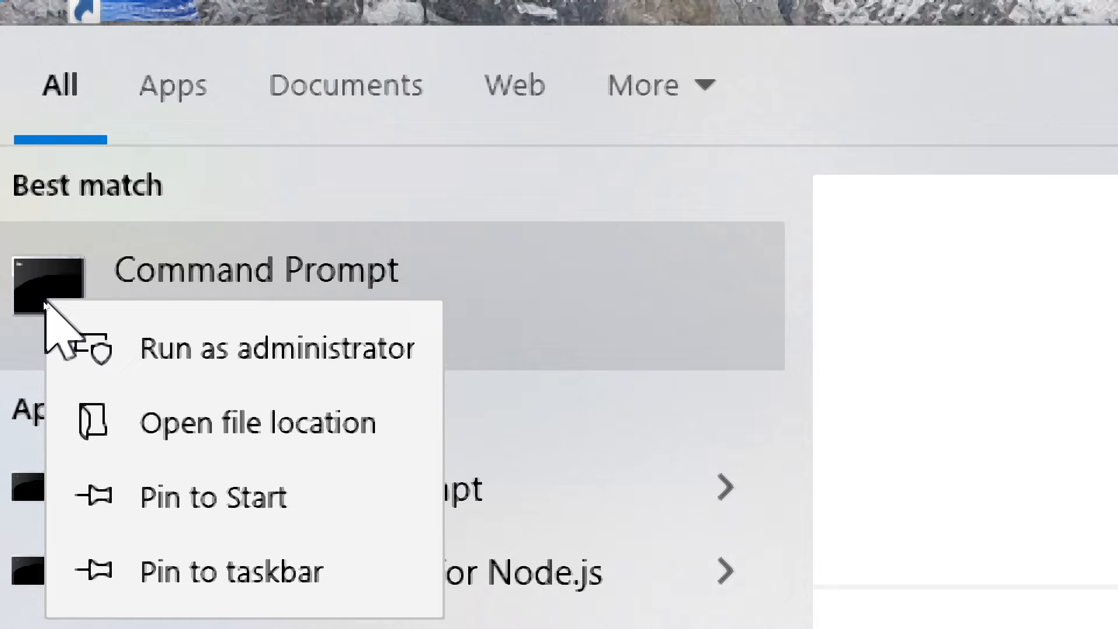
Launch Command Prompt as administrator and run MpCmdRun.exe -SignatureUpdate and -Scan -ScanType 1.
left_click(277, 348)
type("\"C:\\Program Files\\Windows")
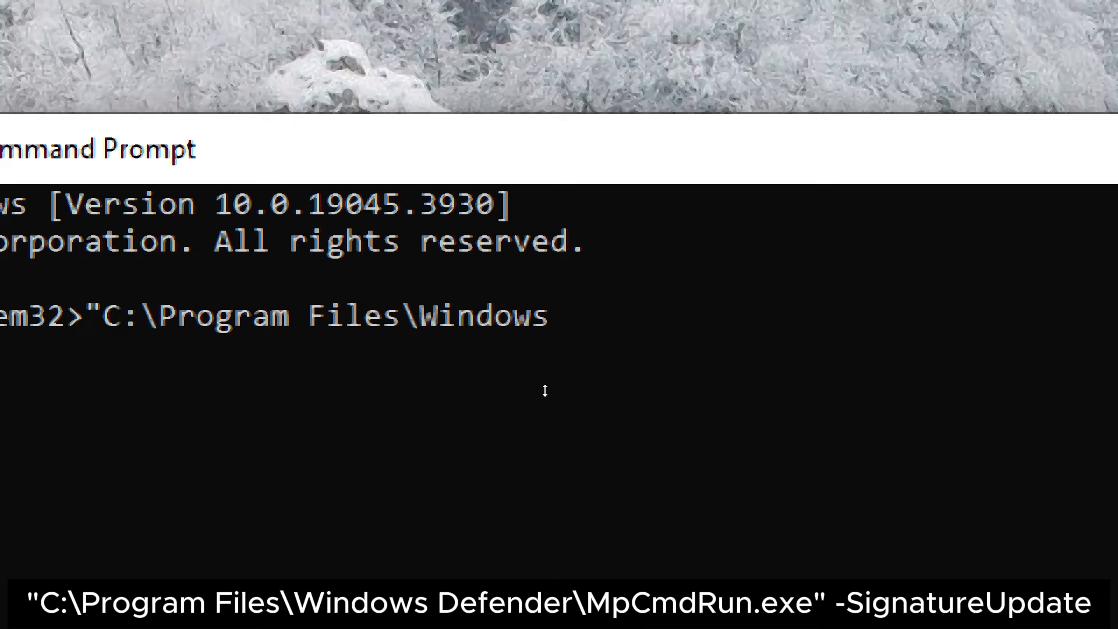
type("Defender\\MpCmdRu")
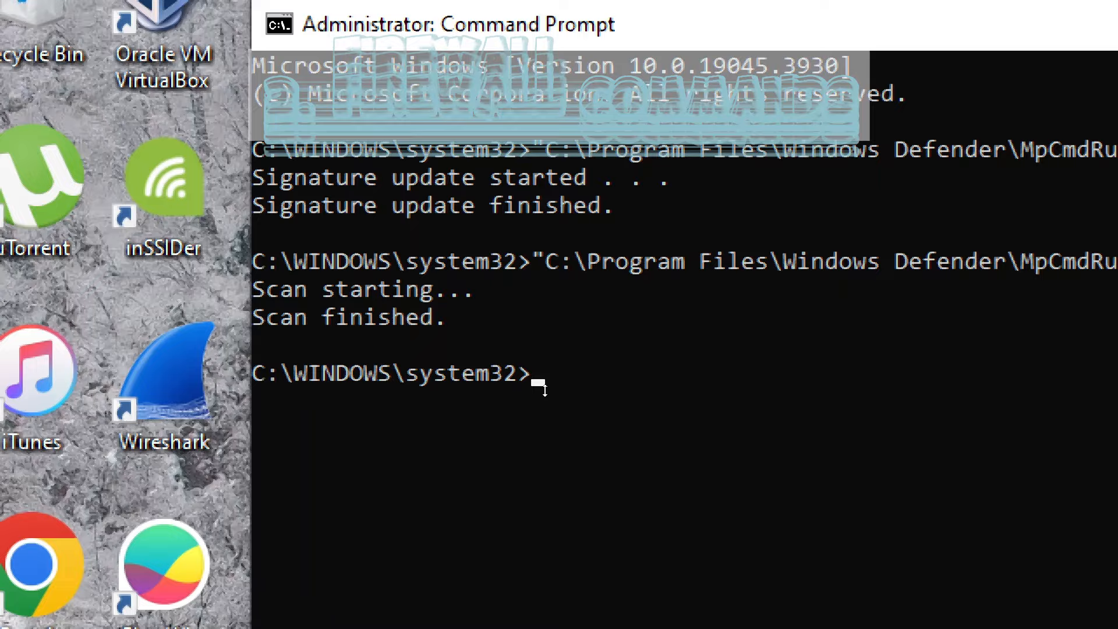
Run 'netsh advfirewall firewall show rule name=all' and scroll through the listed rules.
type("netsh")
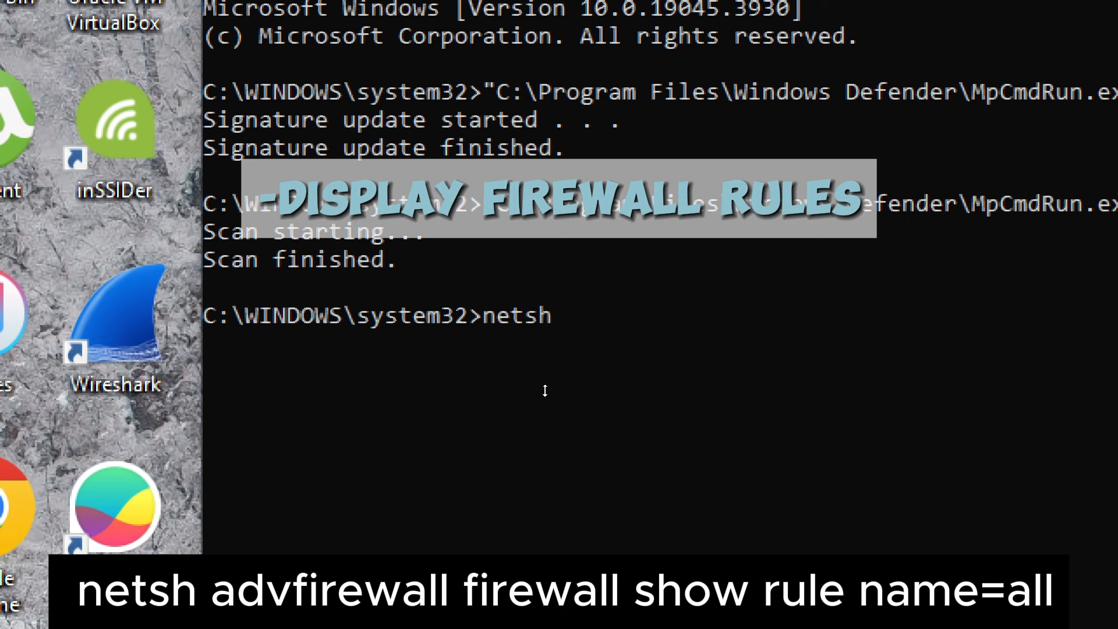
type("advfirewall fire")
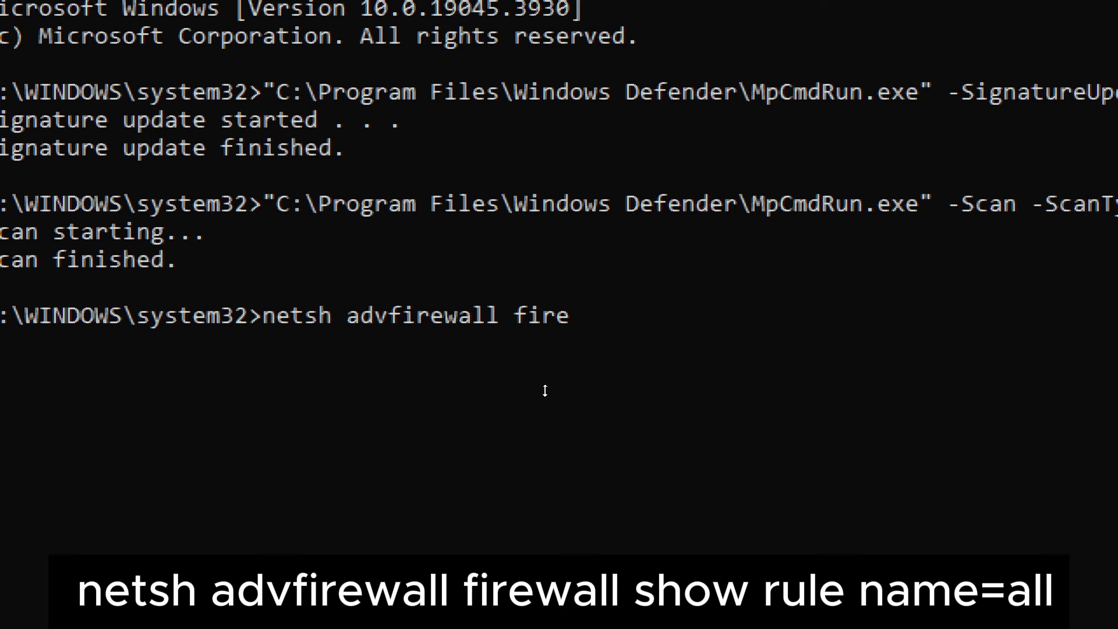
type("wall show rule")
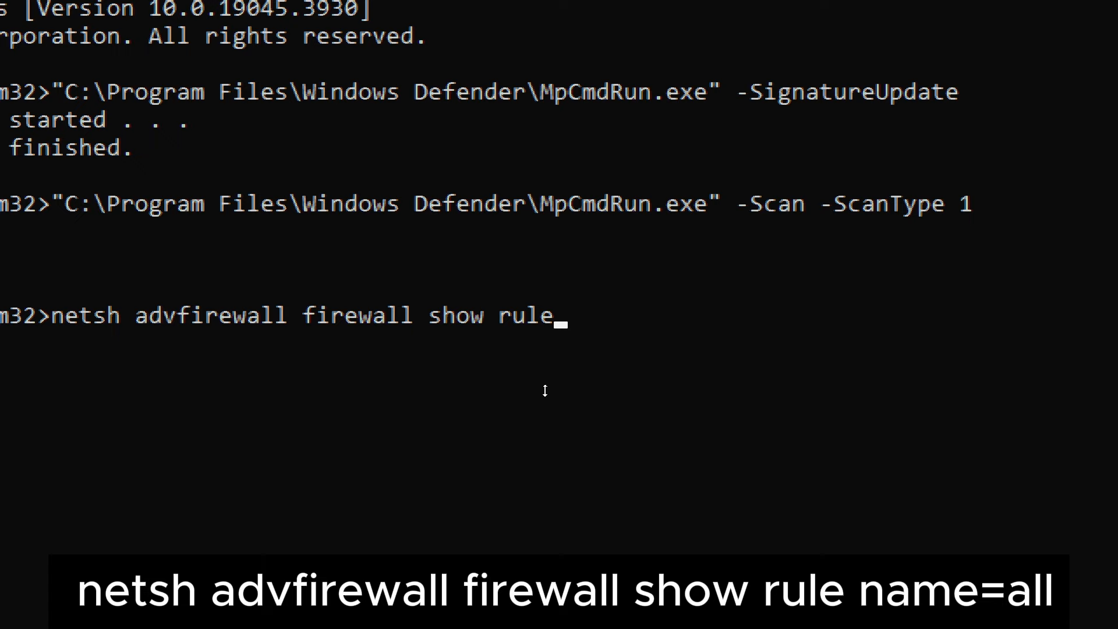
key("Return")
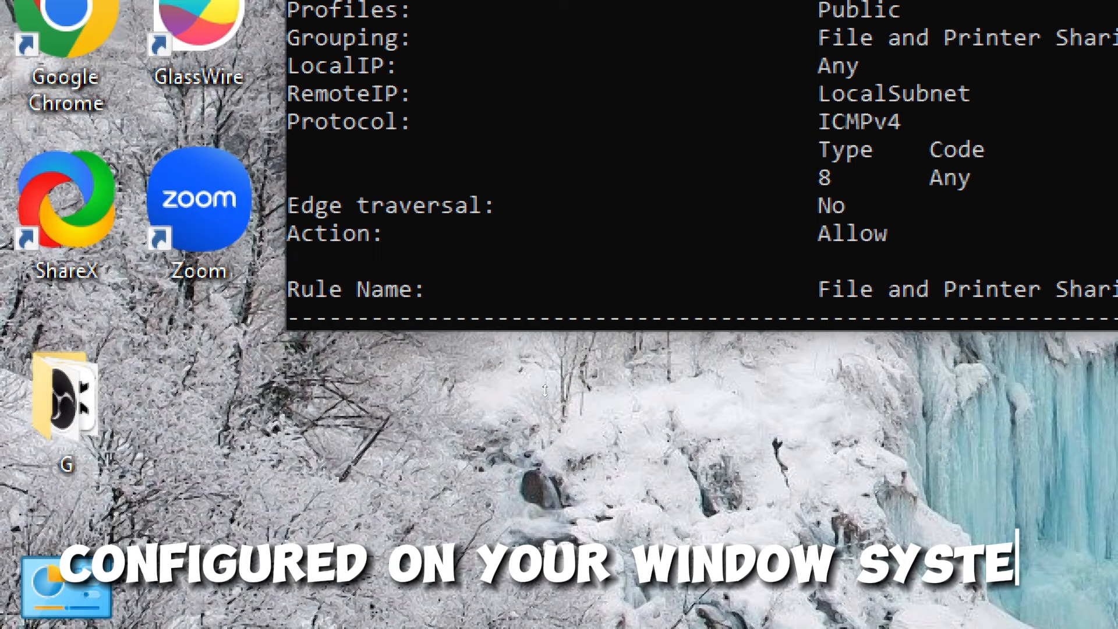
scroll("down", 3)
type("netsh advfirewa")
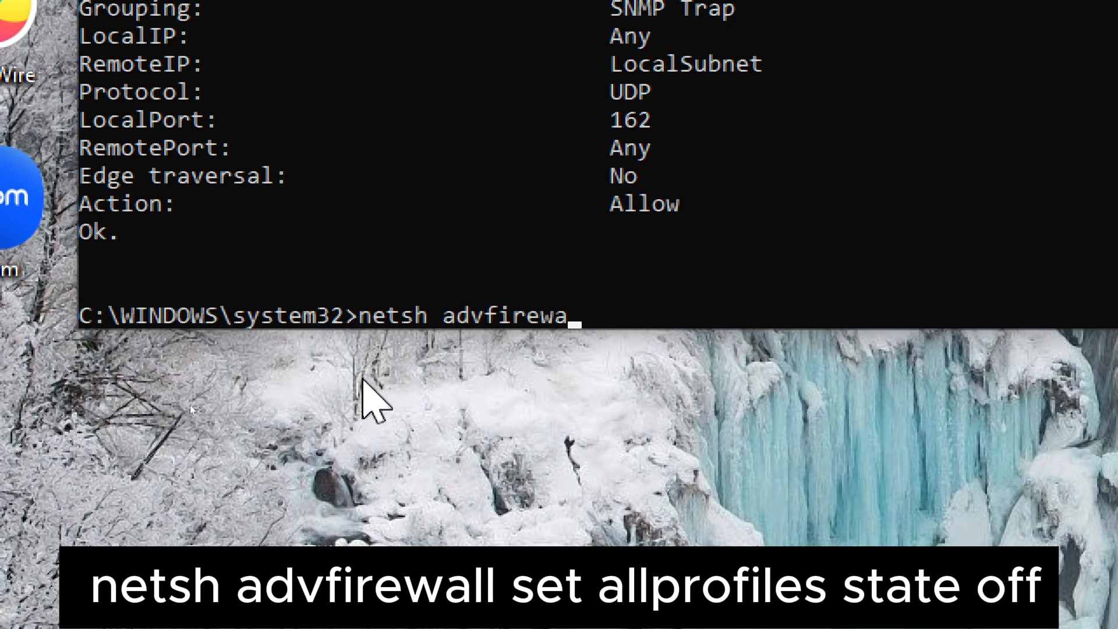
Run 'netsh advfirewall set allprofiles state off' to disable the firewall on all profiles.
type("ll set allp")
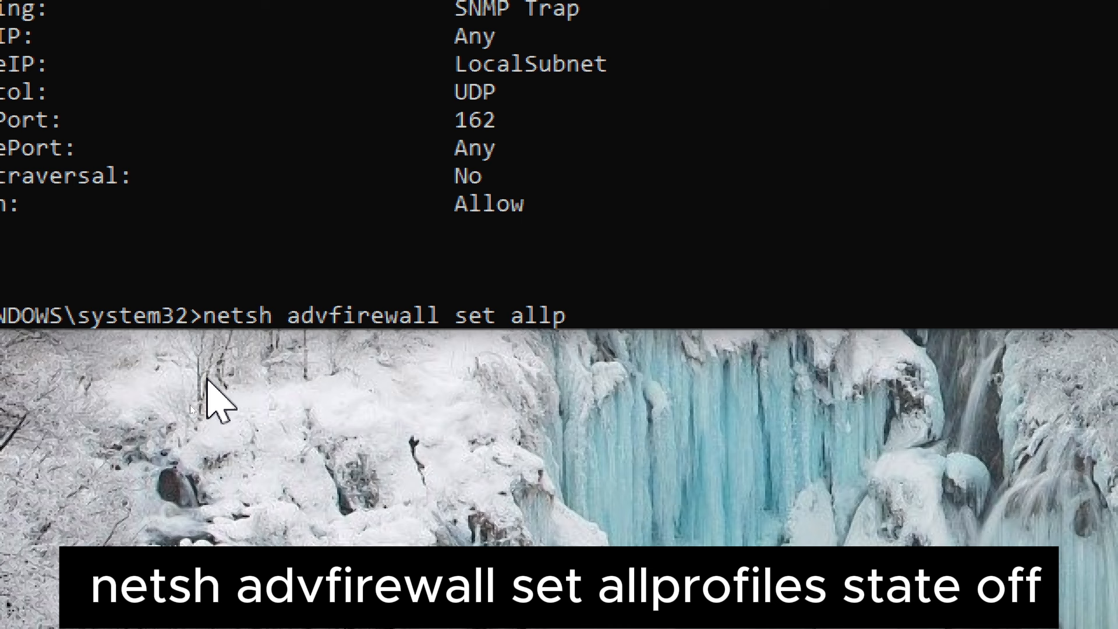
type("rofiles state o")
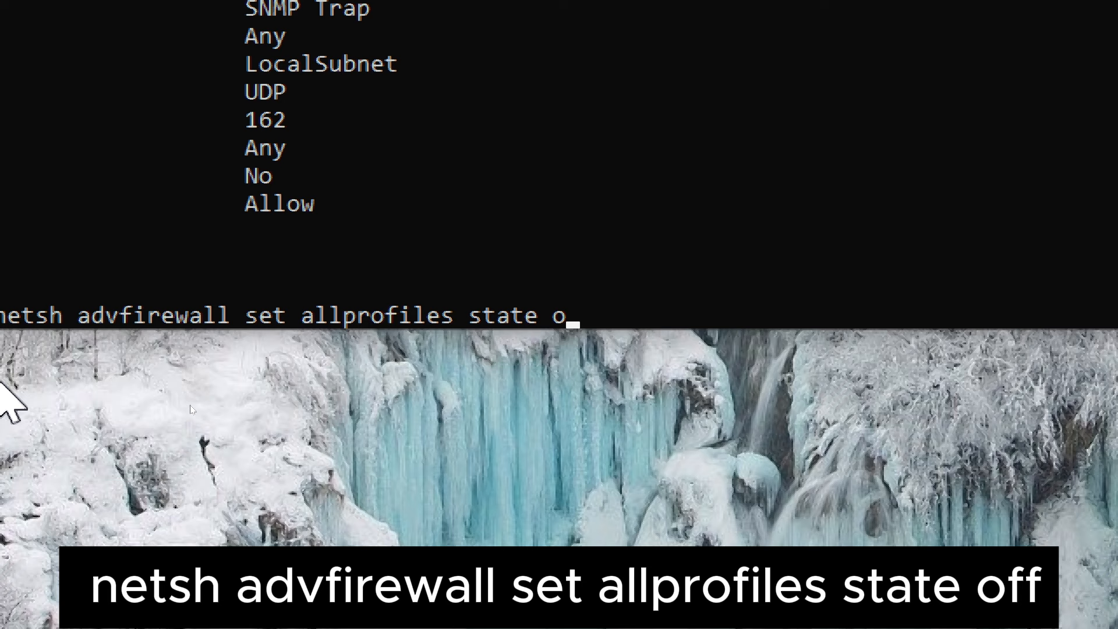
key("Return")
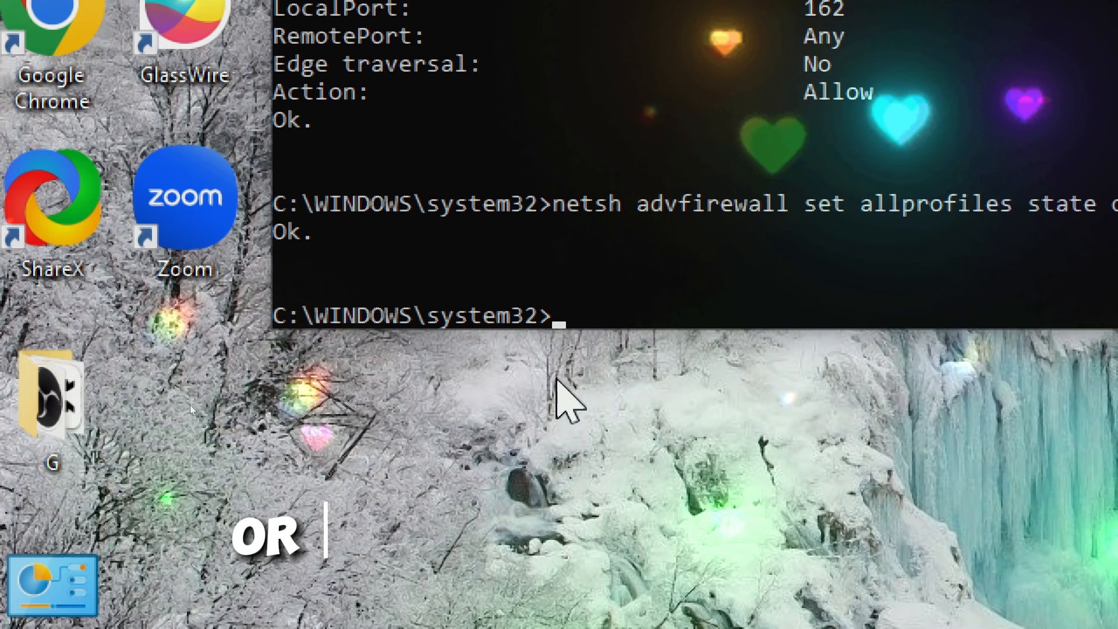
type("net use")
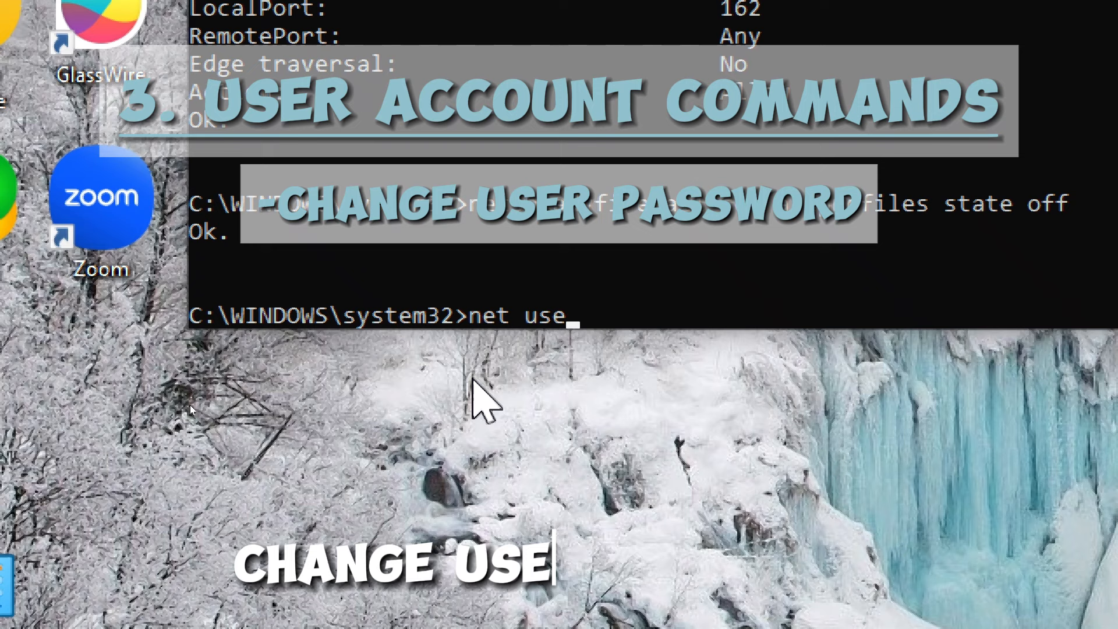
Run 'net user k*' to display the NET USER command syntax.
key("Return")
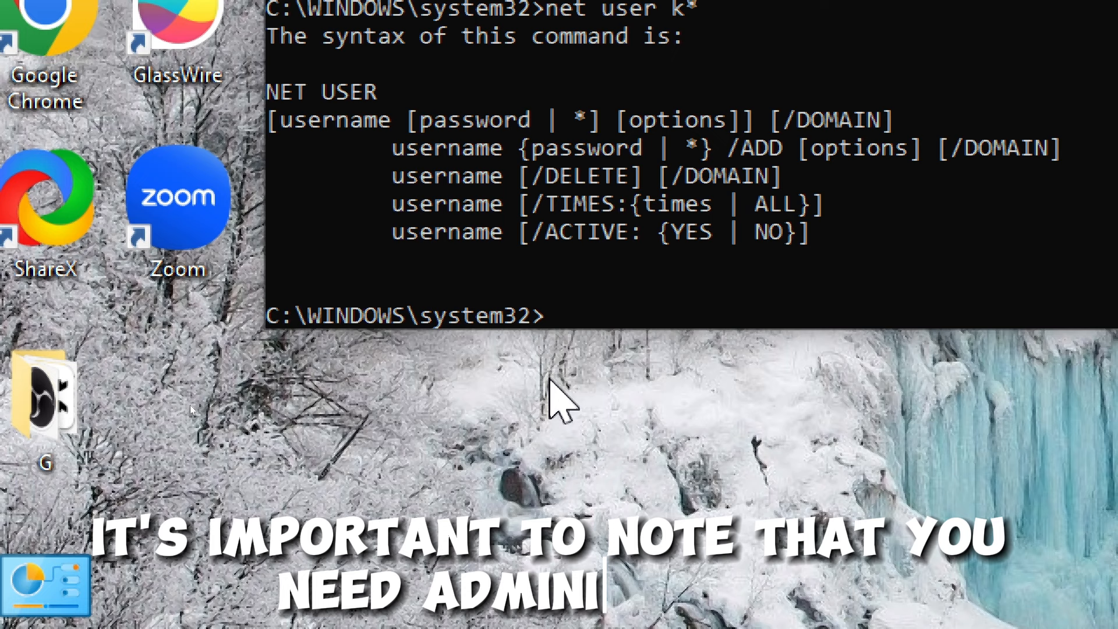
type("net user")
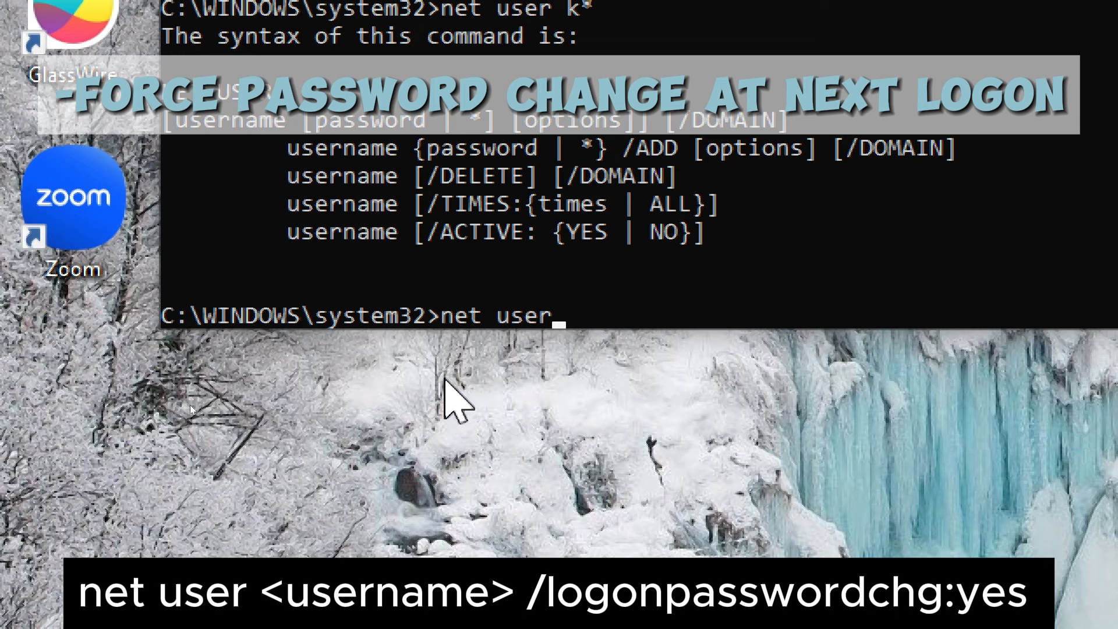
Run 'net user k /logonpasswordchg:yes' so account k must change its password.
type("k /logonpasswordchg:yes")
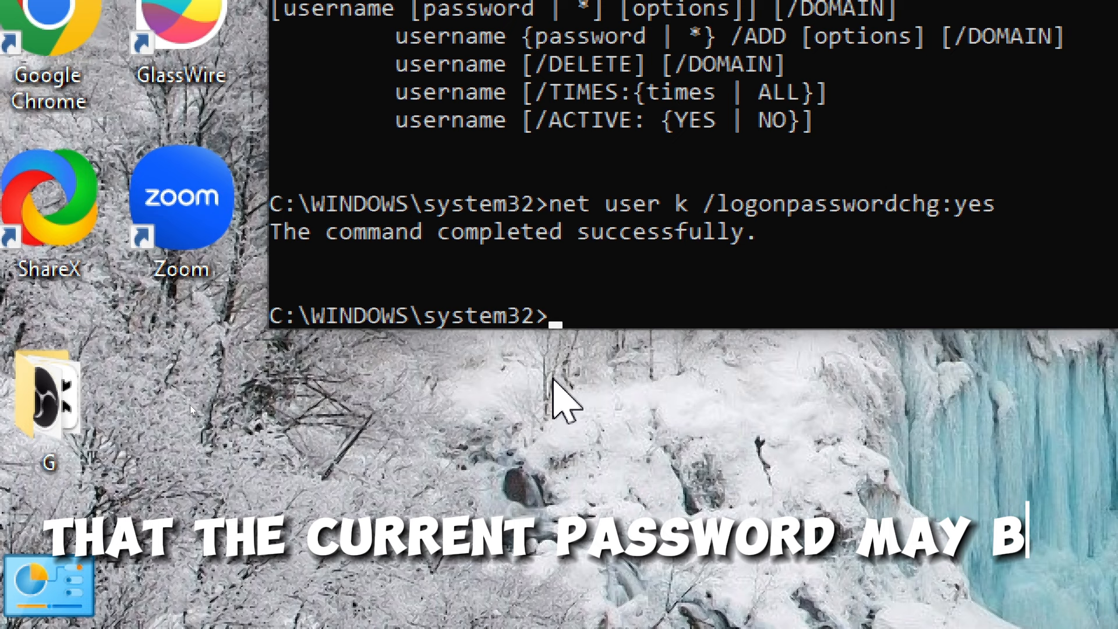
type("S")
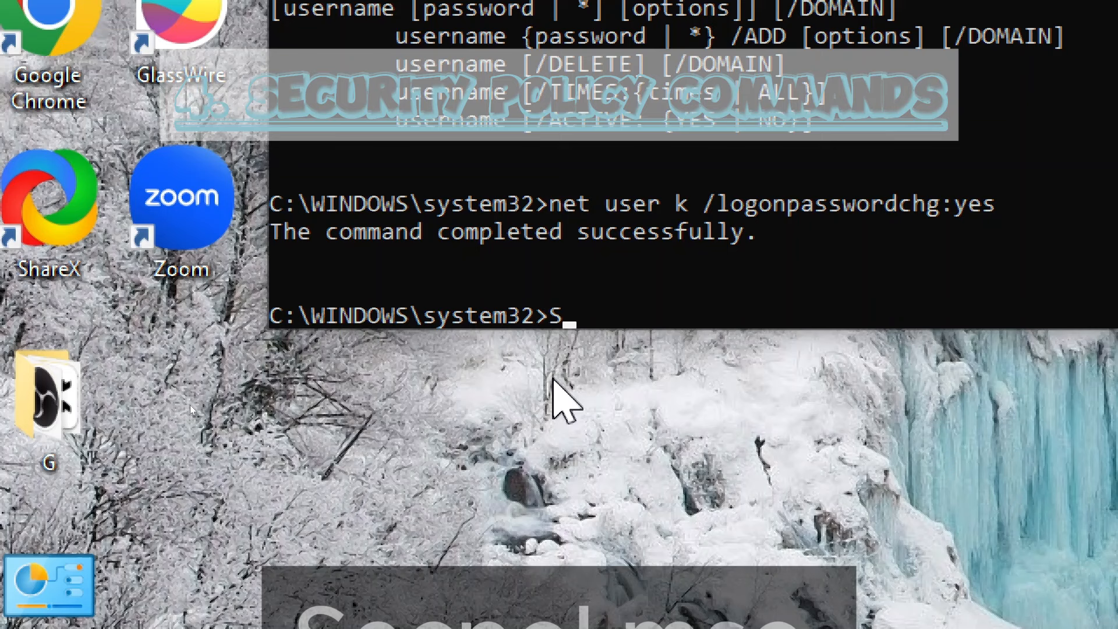
Run Secpol.msc to launch the Local Security Policy console, then return to the prompt.
type("ecpol.")
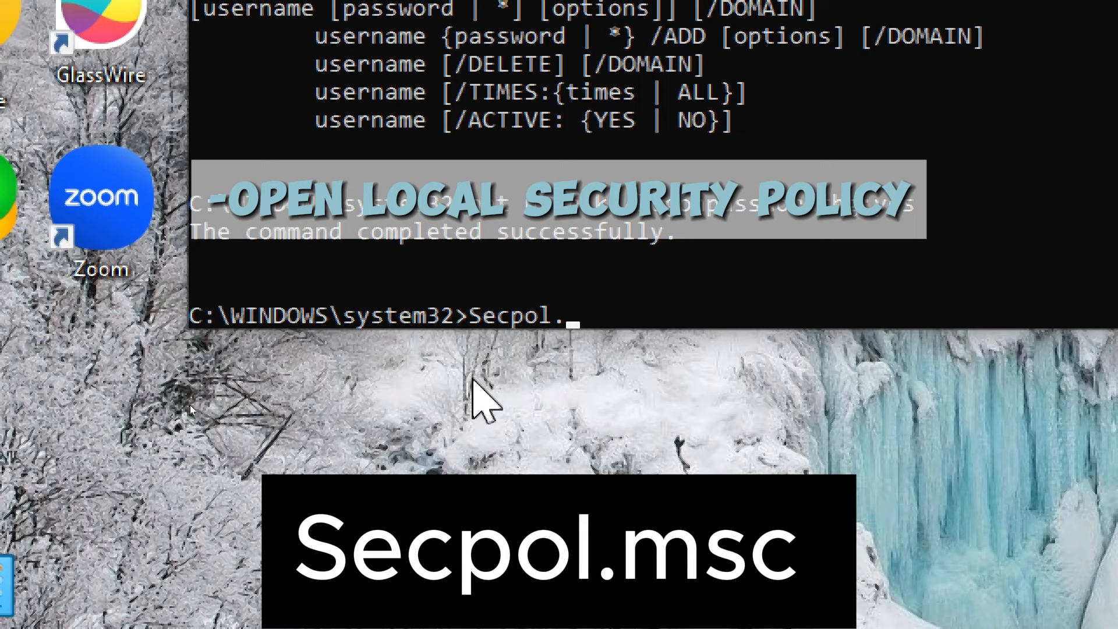
key("Return")
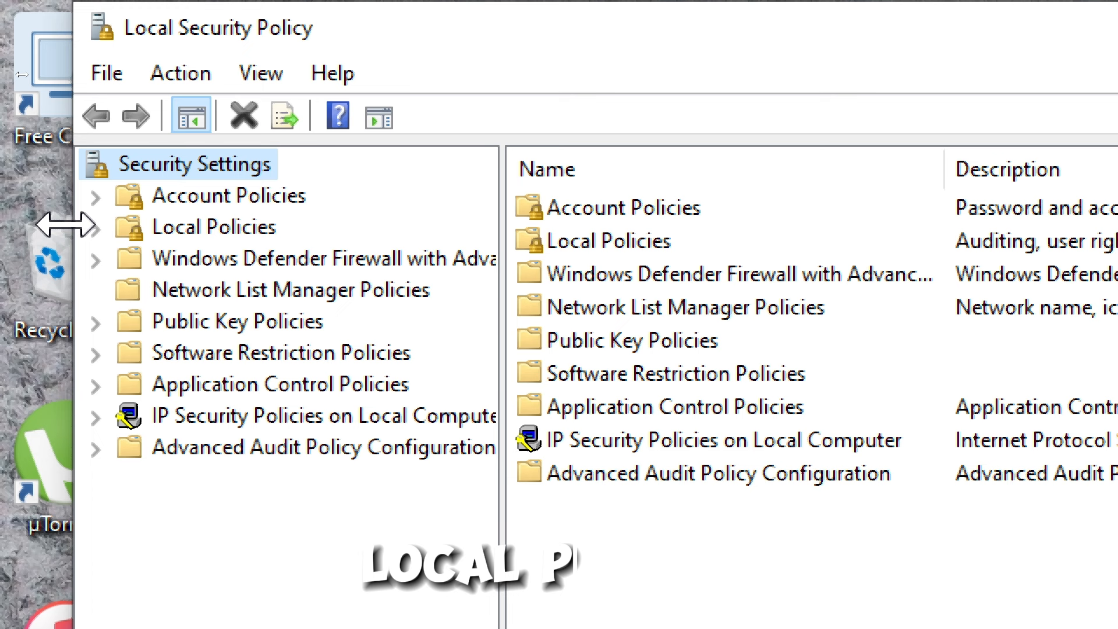
left_click(95, 226)
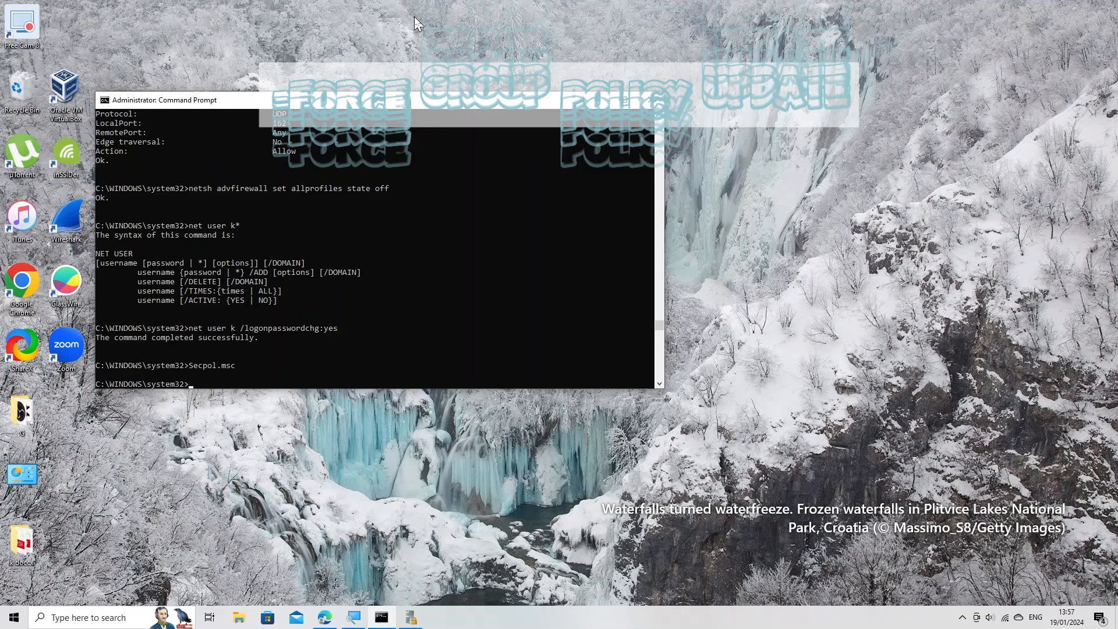
Run 'gpupdate /force' to refresh computer and user group policy.
type("gpupdate /force")
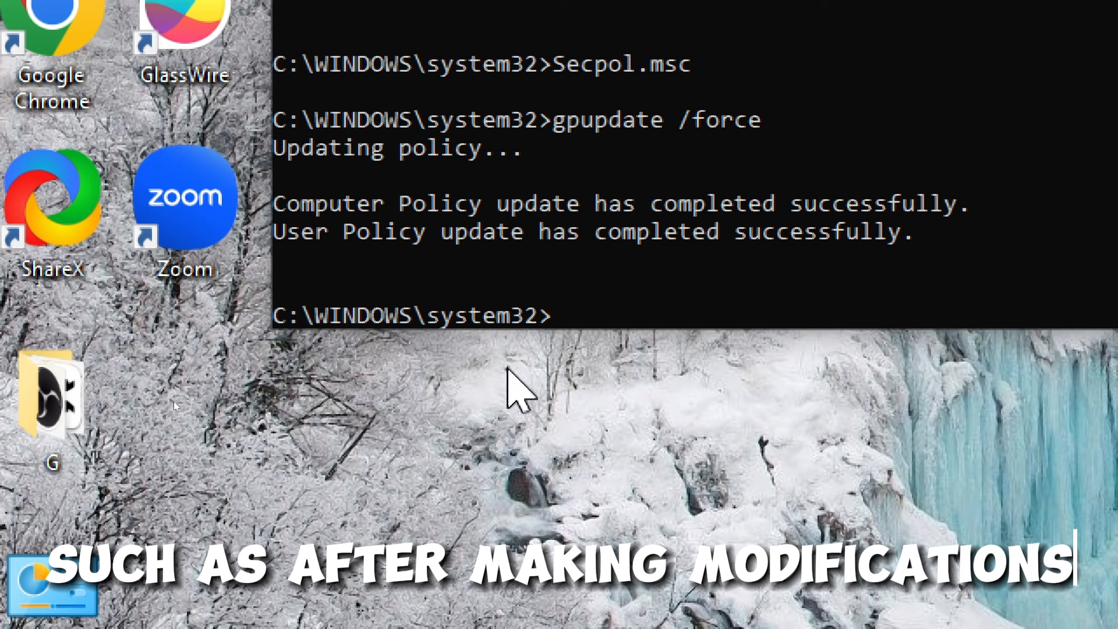
type("mana")
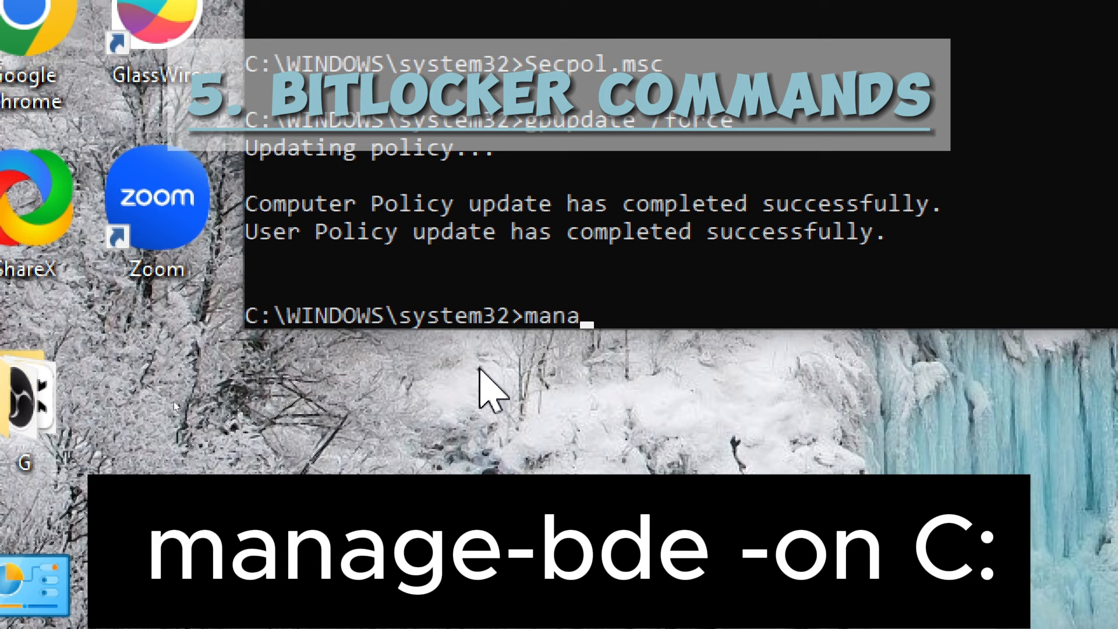
Run 'manage-bde -on C:' to try enabling BitLocker on drive C:.
type("ge-bde -on")
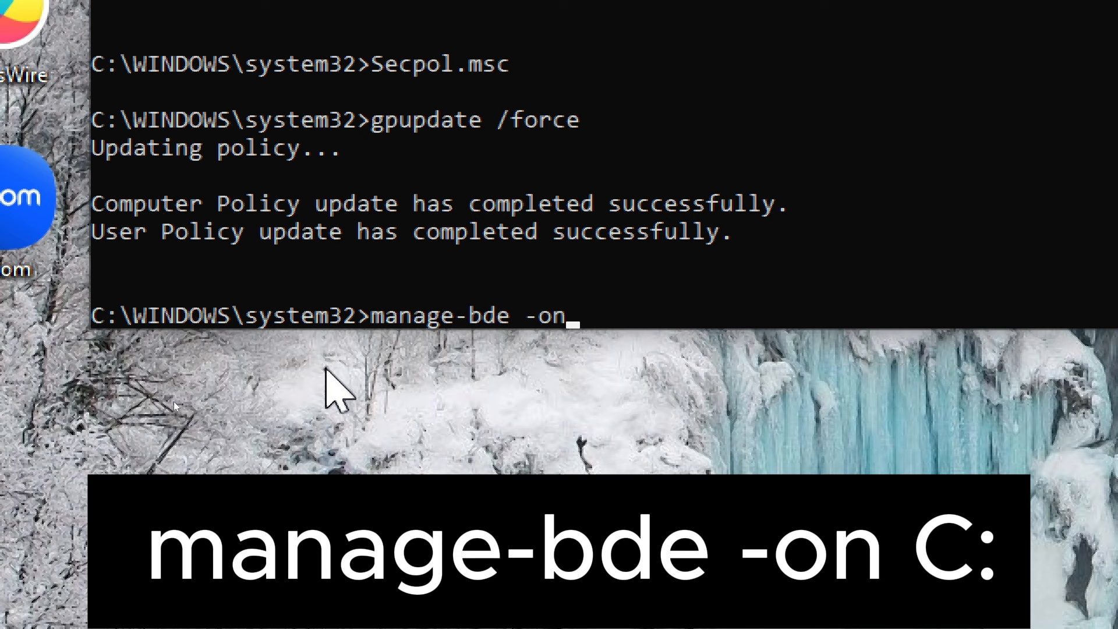
type("C:")
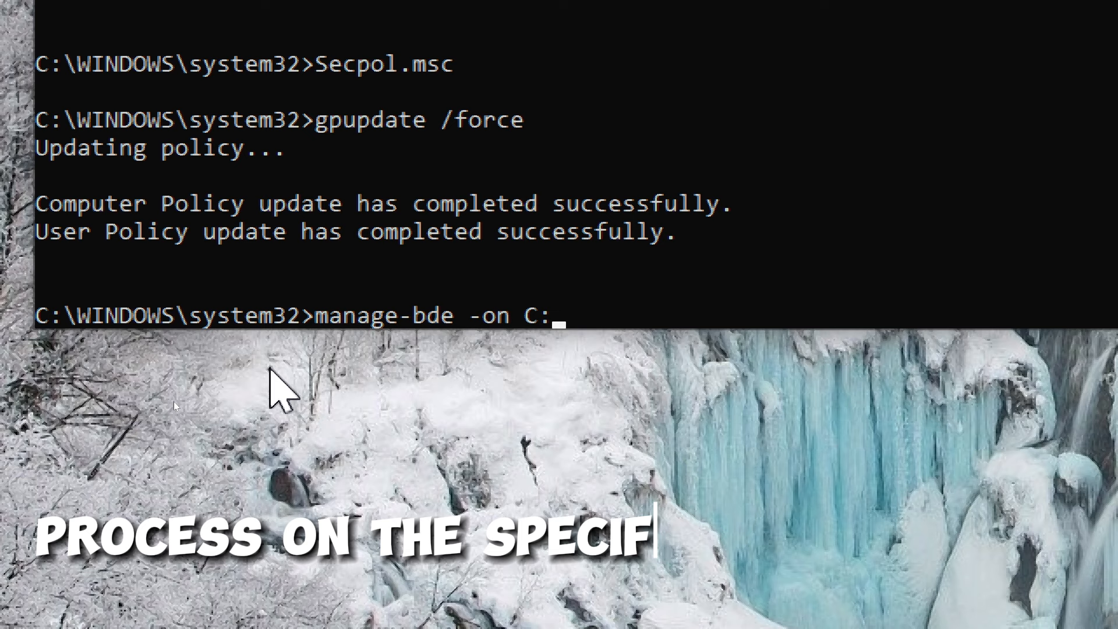
key("Return")
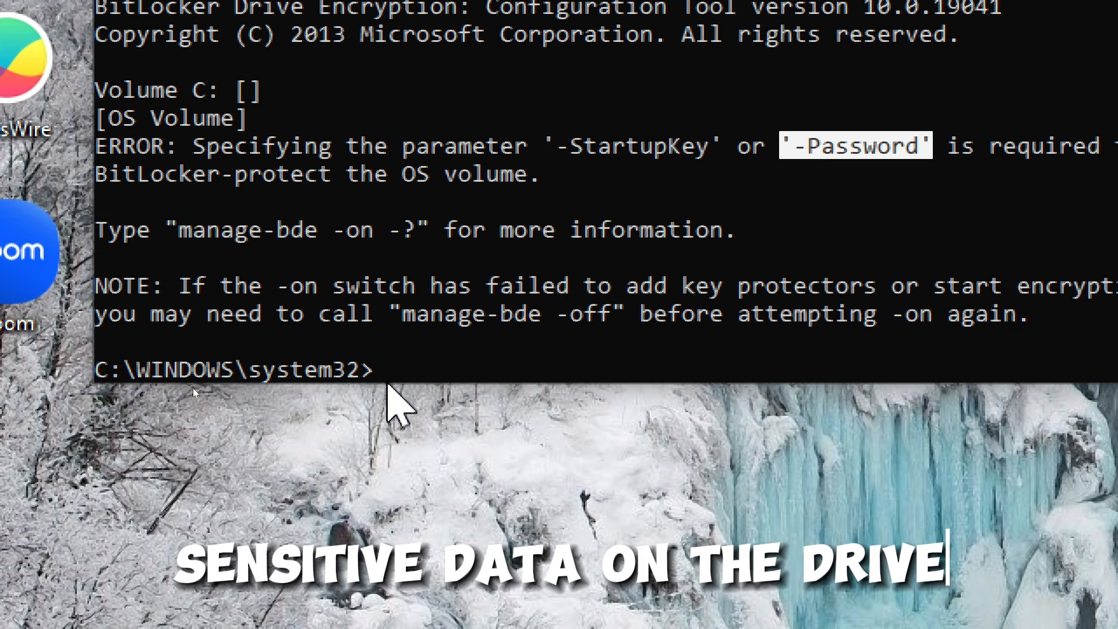
Run 'manage-bde -status' and scroll through the volume encryption details.
type("manage-b")
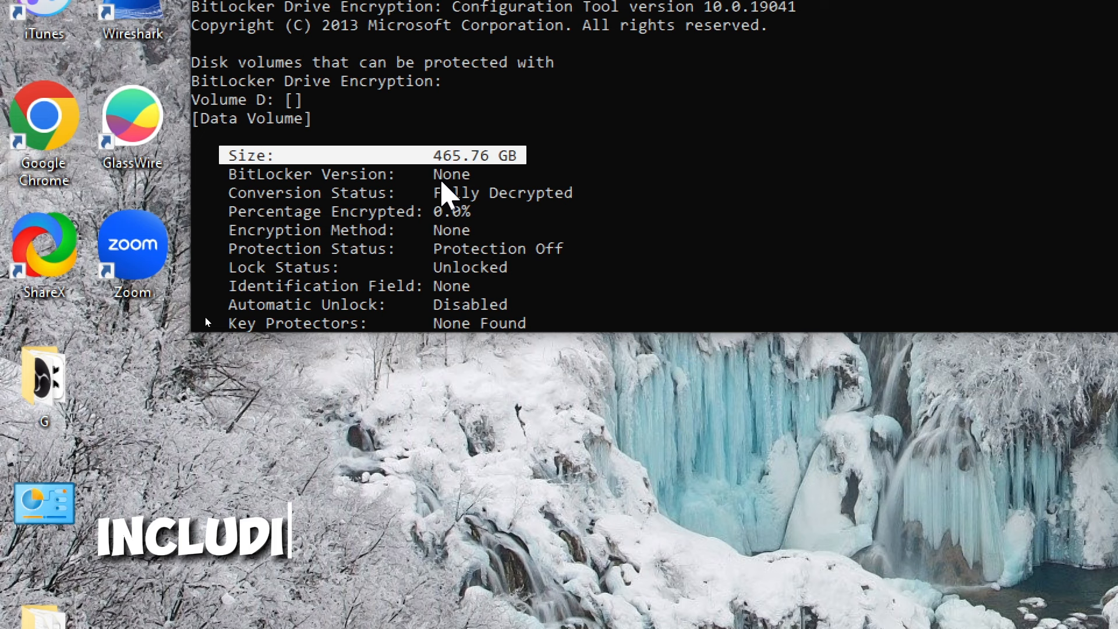
scroll("down", 3)
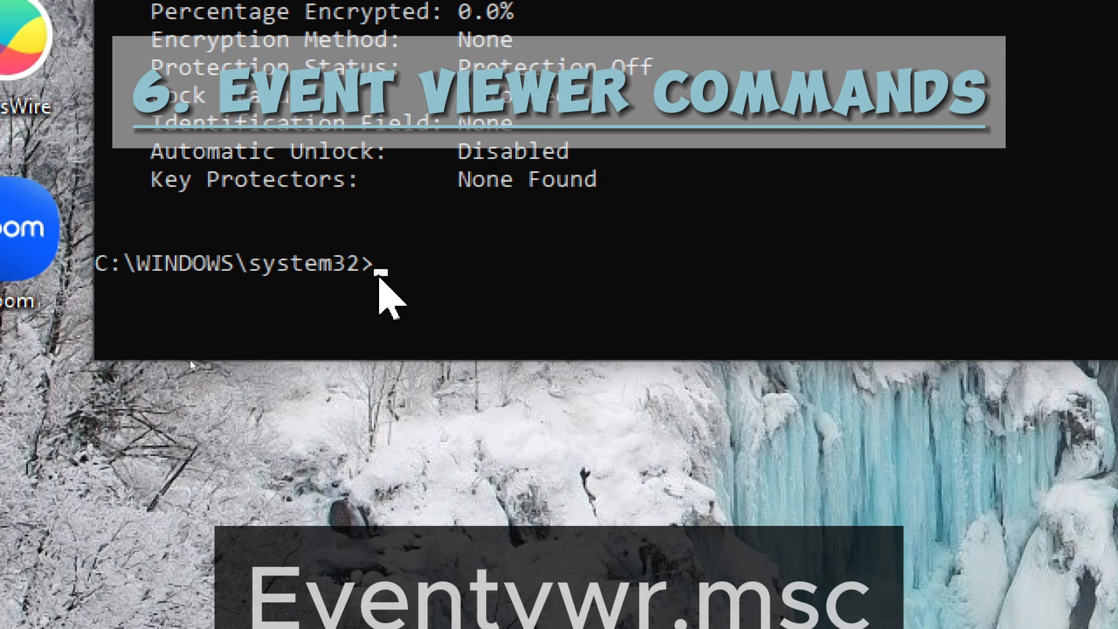
type("Eventv")
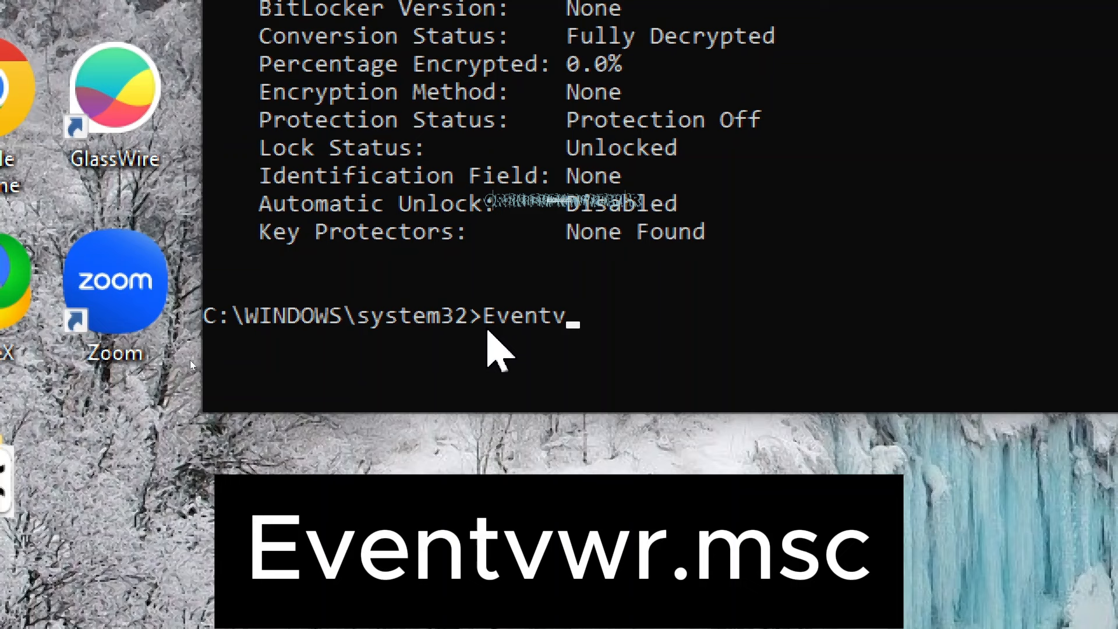
key("Return")
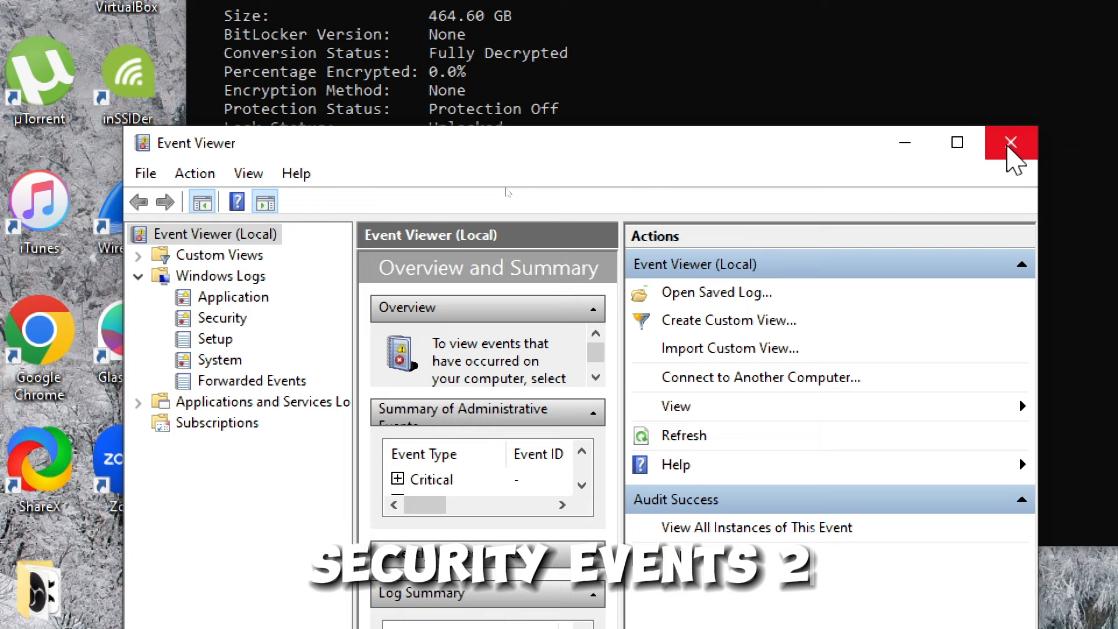
left_click(1010, 142)
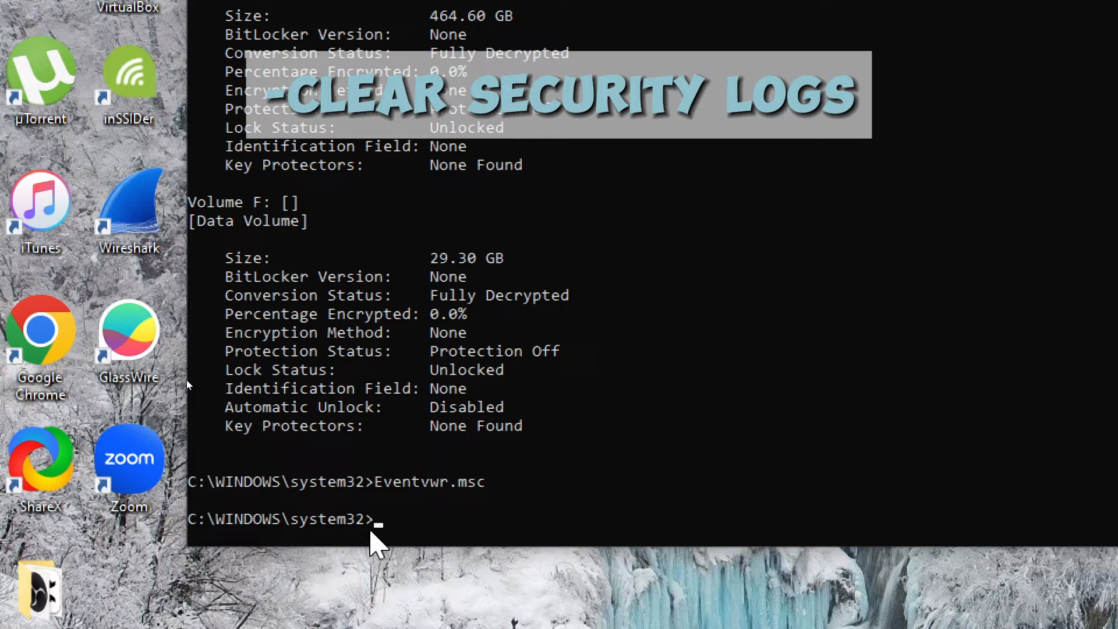
Run 'wevtutil cl Security' to clear the Security event log.
type("wevtutil cl Security")
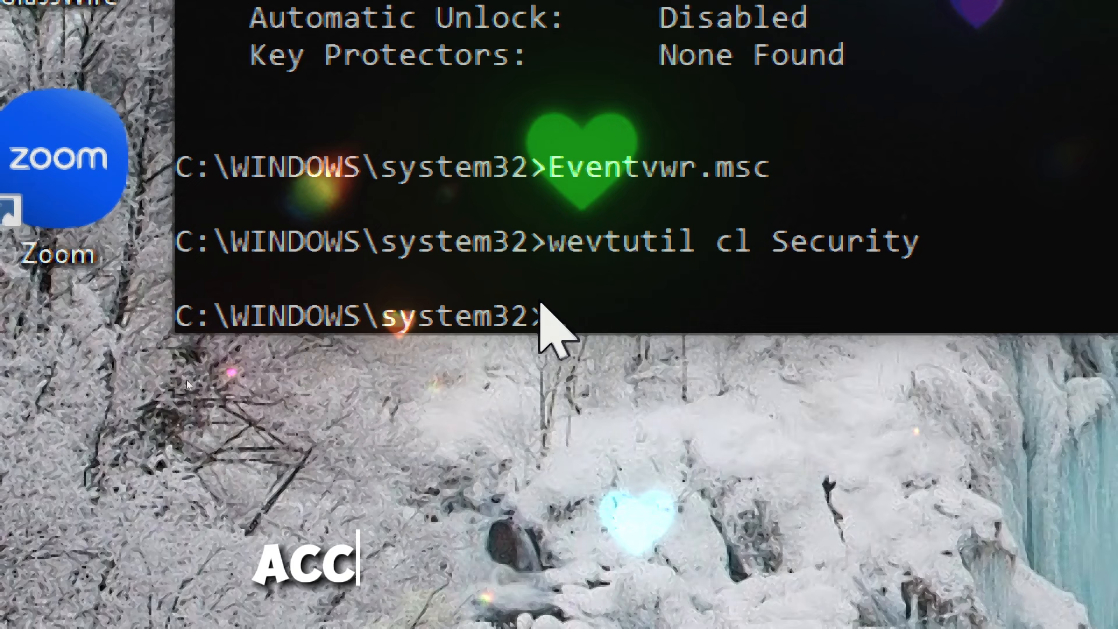
Start entering the wuauclt Windows Update command.
type("wuau")
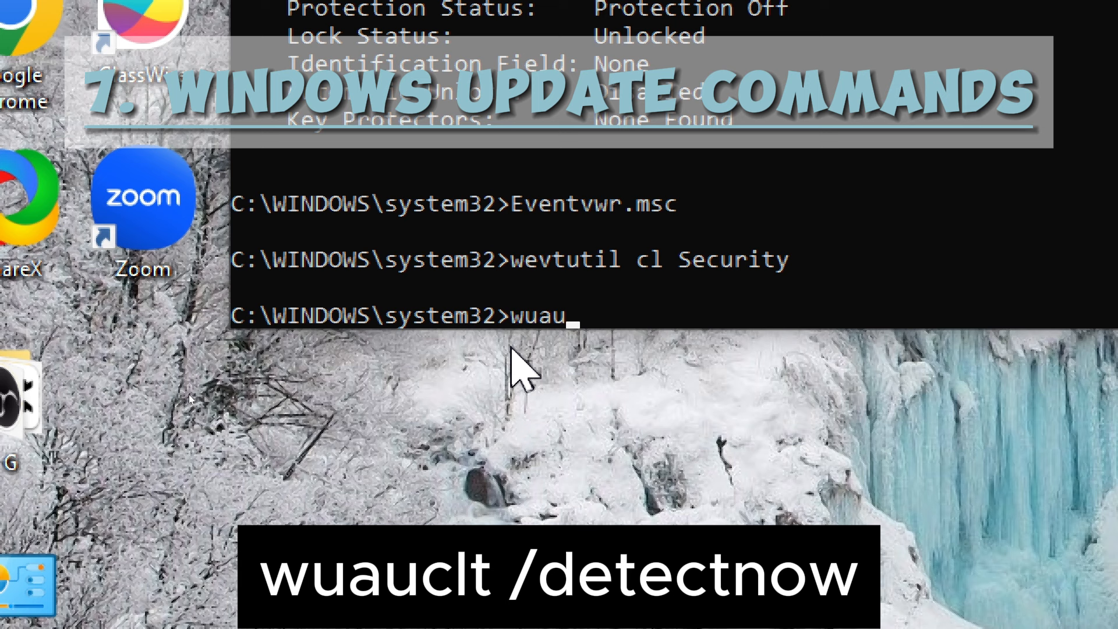
Run 'wuauclt/detectnow' to check for updates, then 'wuauclt/installnow' to install pending updates.
type("clt/detectno")
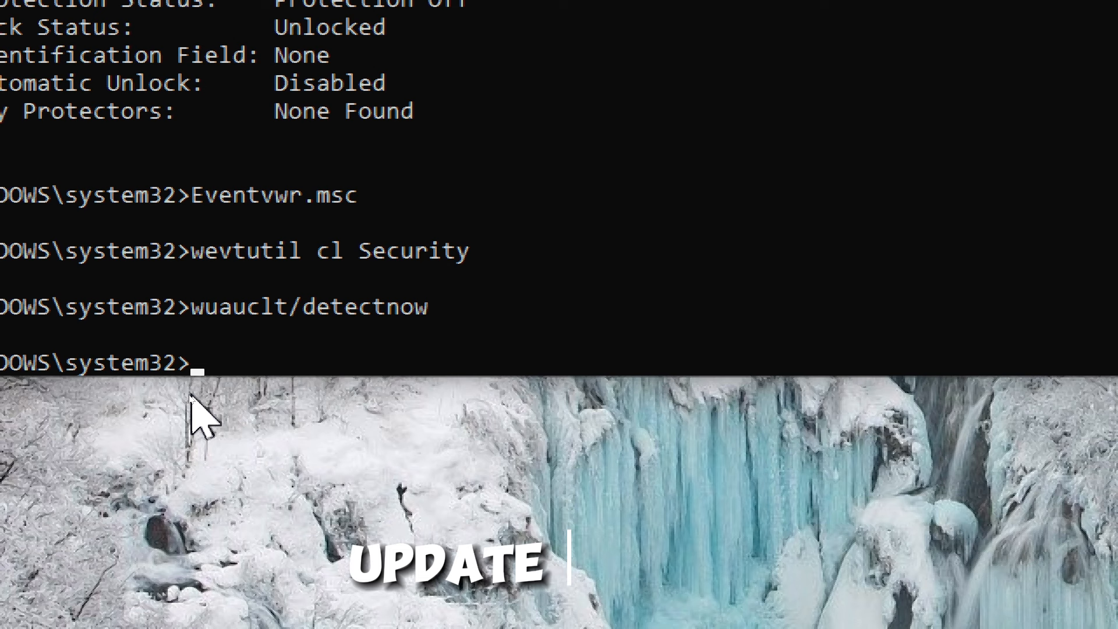
type("wuauclt")
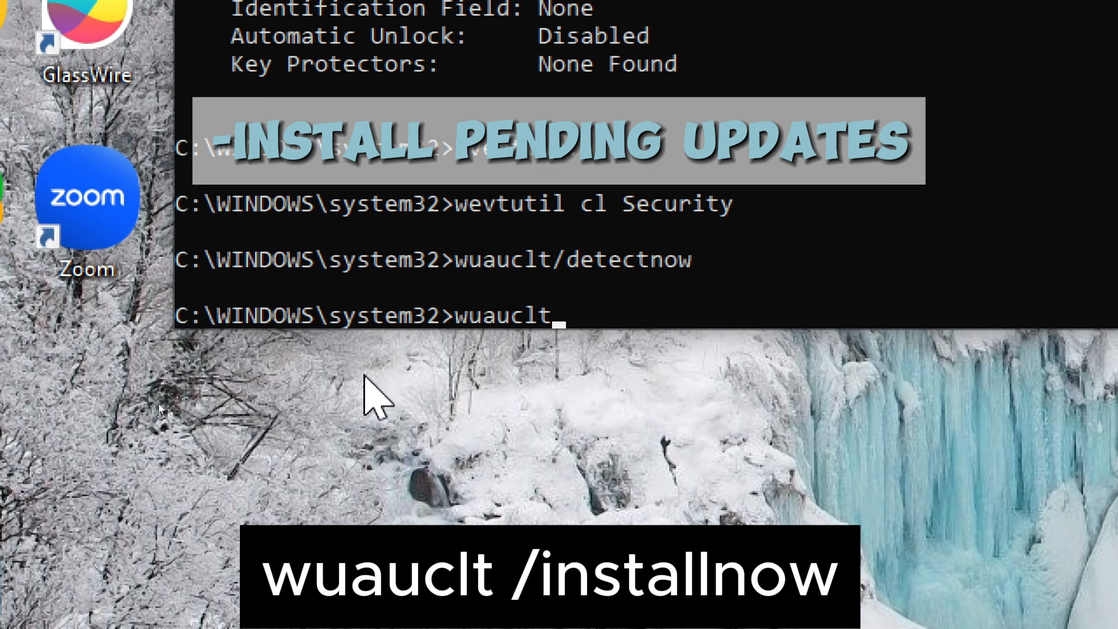
type("/installnow")
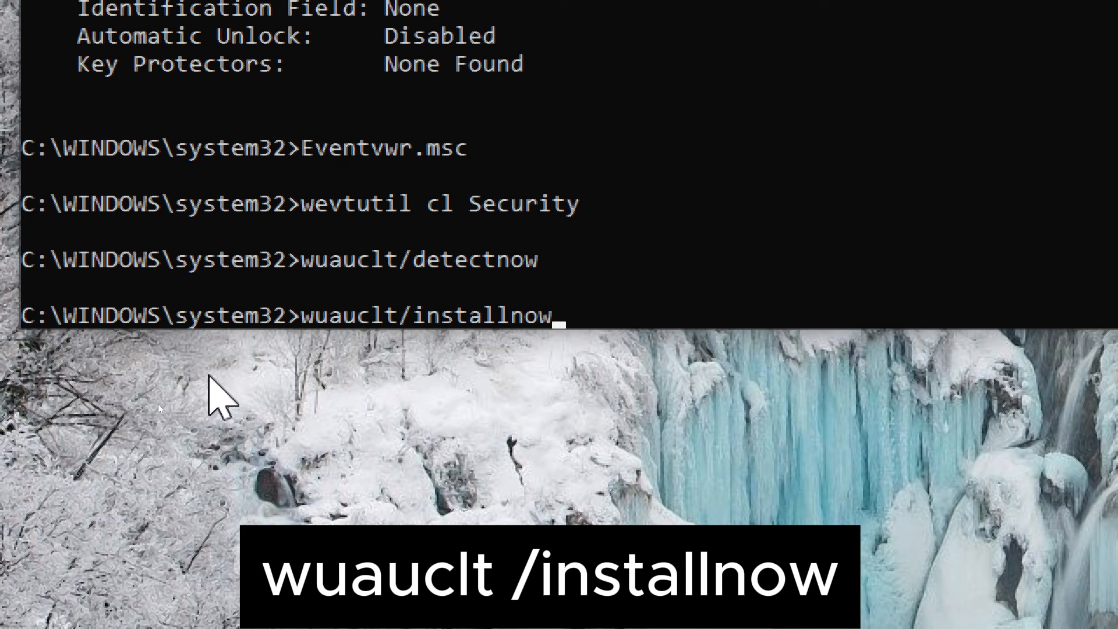
key("Return")
type("netstat -an")
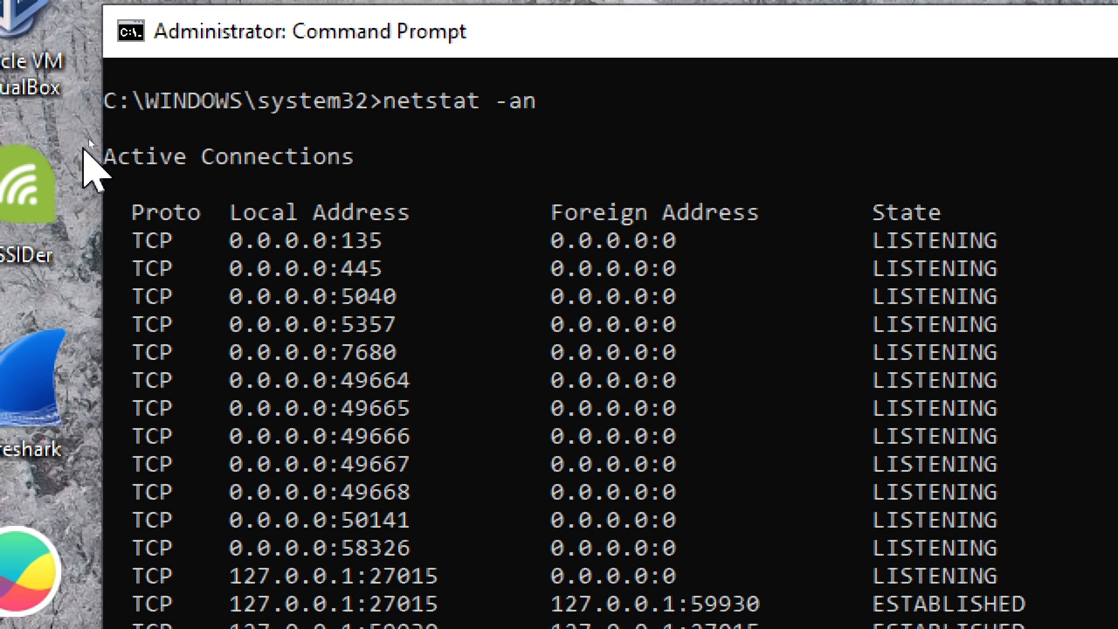
Scroll through the netstat -an Active Connections listing to the UDP endpoints.
scroll("down", 3)
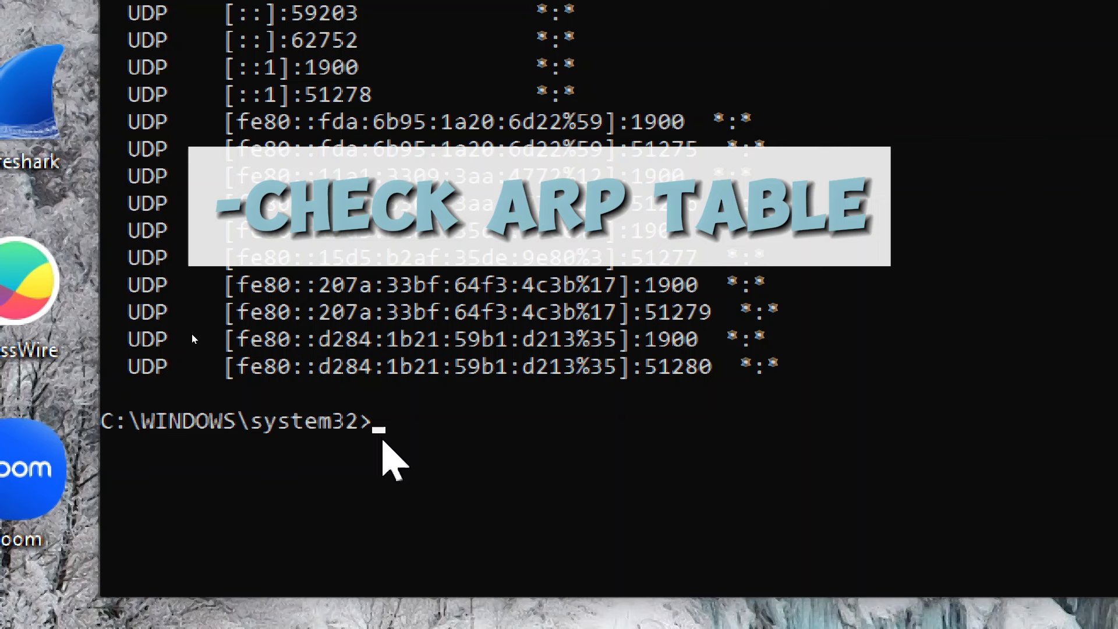